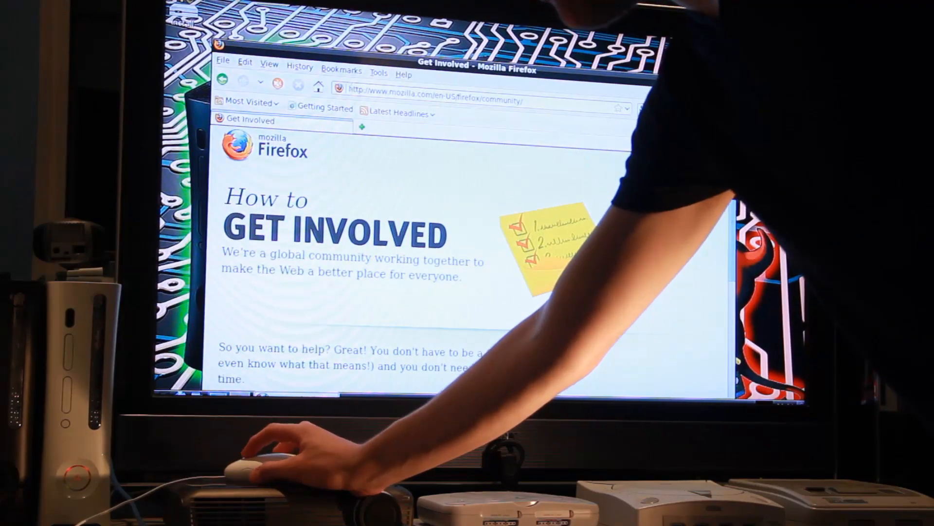
Load the last bookmark in the Bookmarks > Mozilla Firefox folder, replacing the Get Involved page
left_click(341, 66)
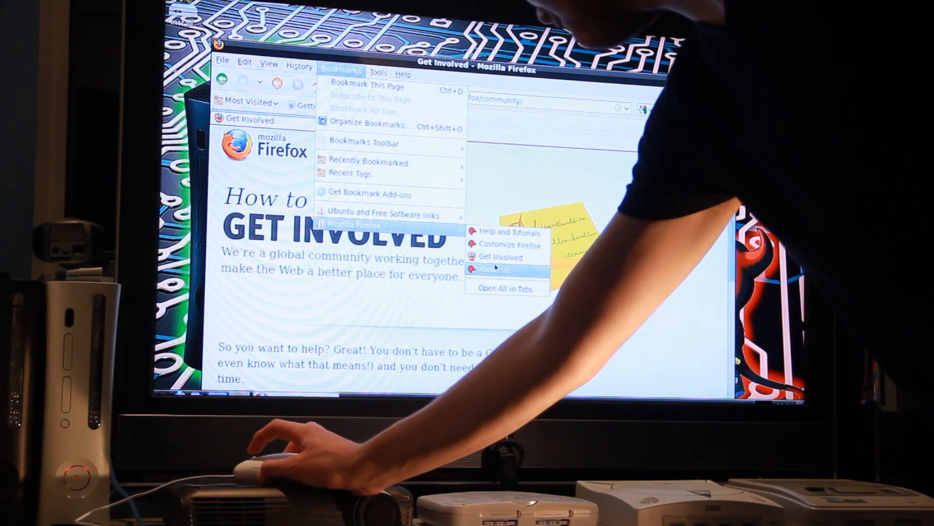
left_click(501, 257)
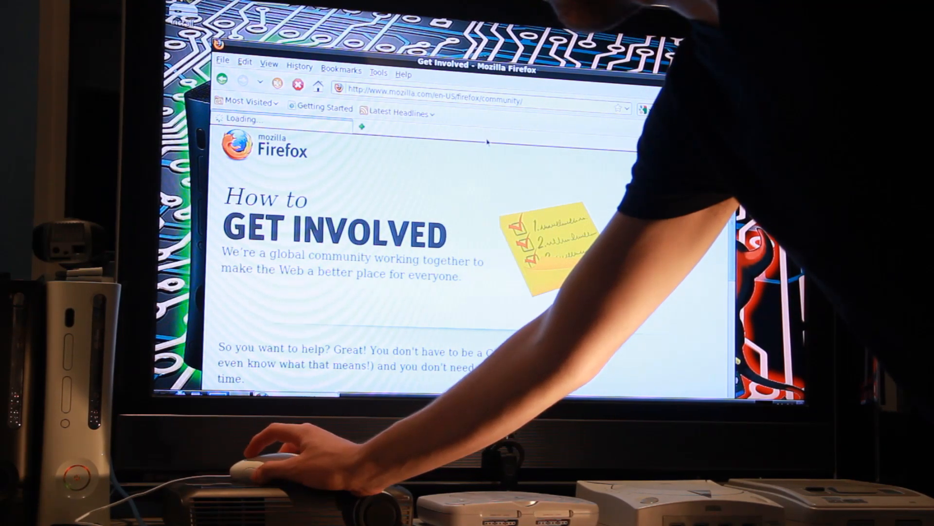